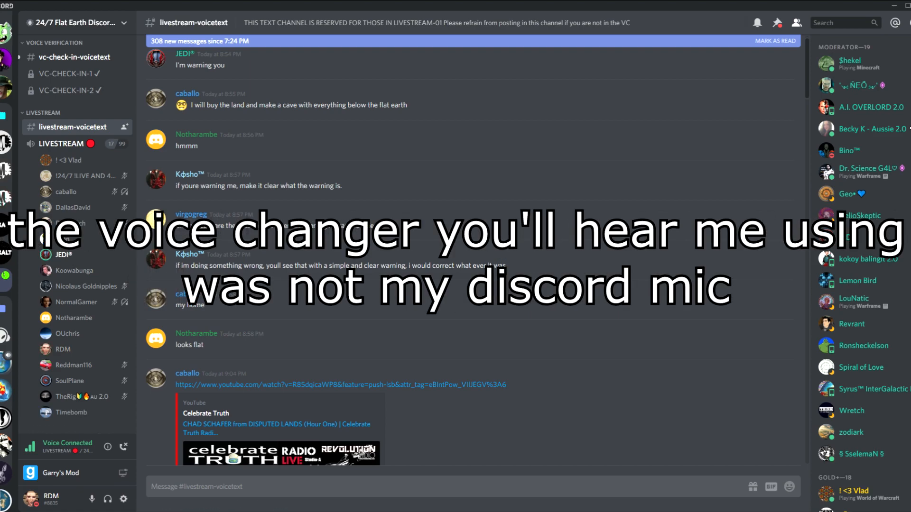
Step: Open JEDI®'s profile card from the LIVESTREAM voice channel list to see their roles
{"action": "left_click", "coordinate": [57, 254]}
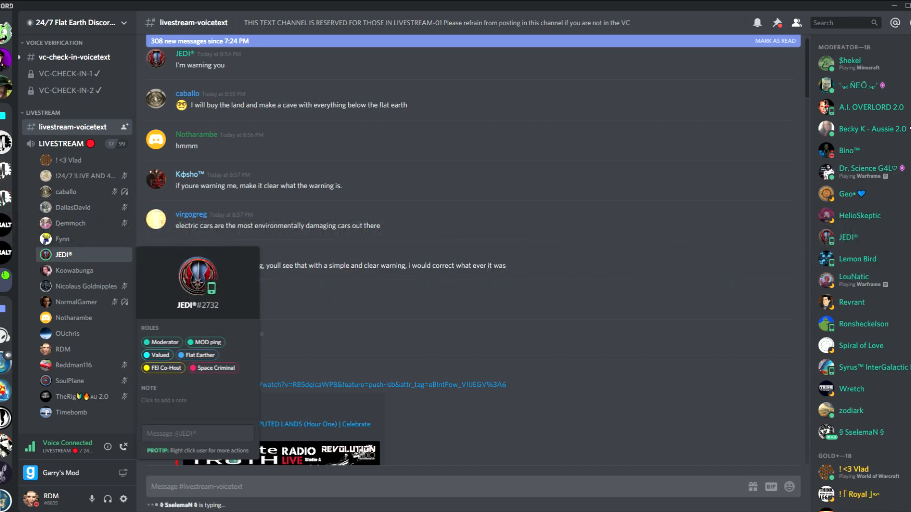
{"action": "right_click", "coordinate": [64, 254]}
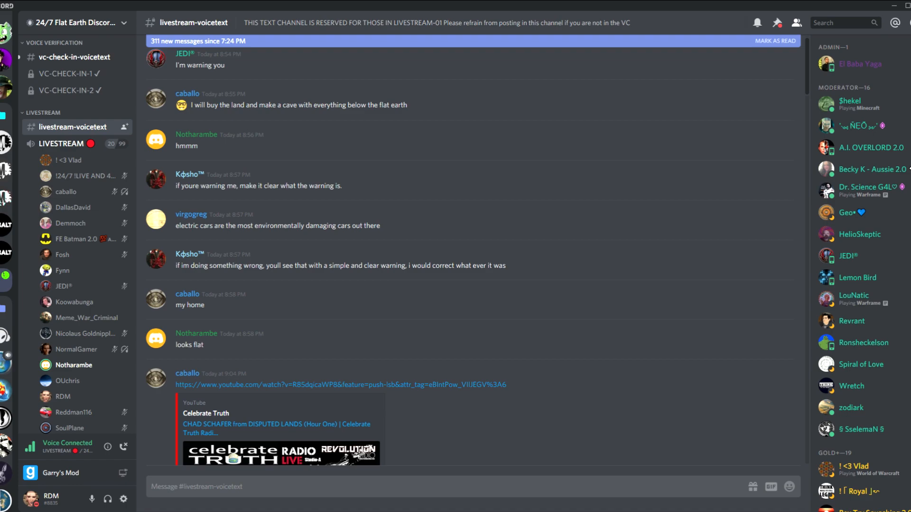
{"action": "left_click", "coordinate": [74, 365]}
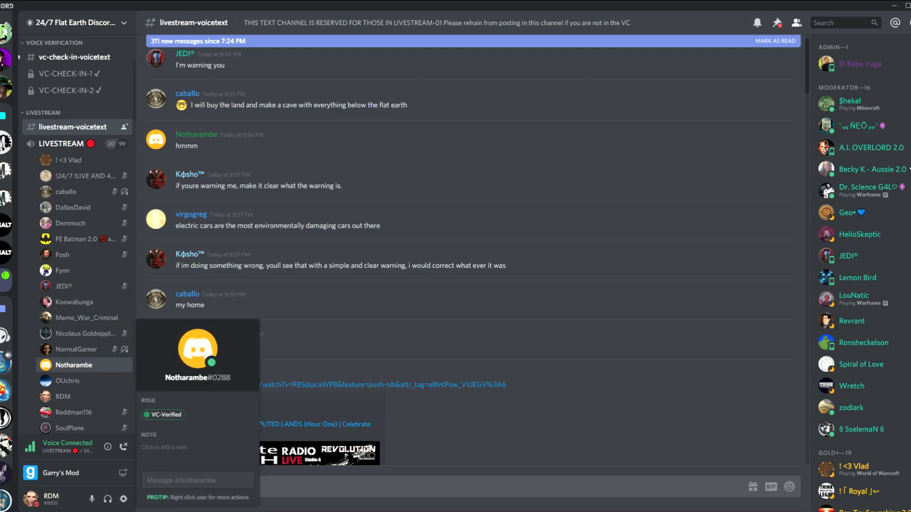